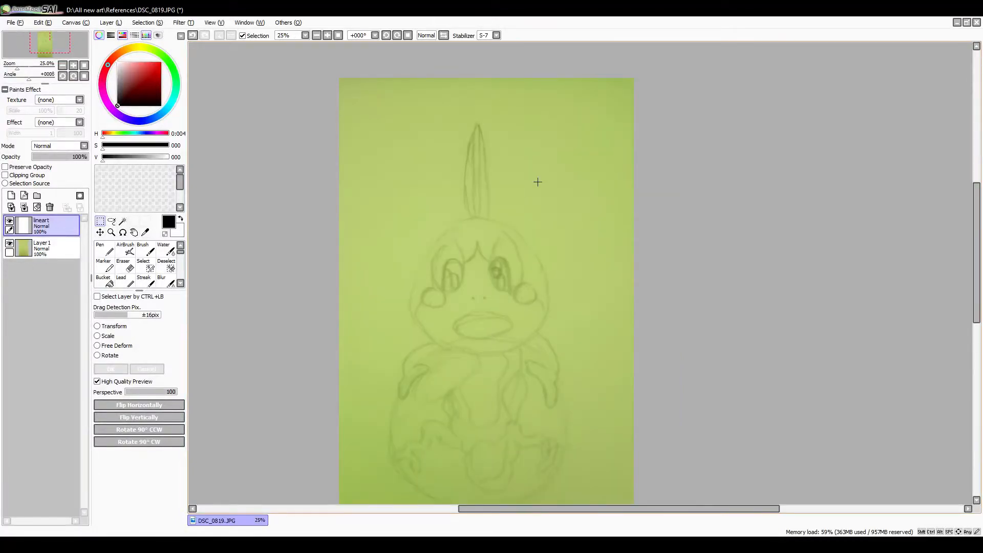
Trace the head outline, eyes, brow point and leaf-shaped crest in black with the hard Pen
left_click(99, 251)
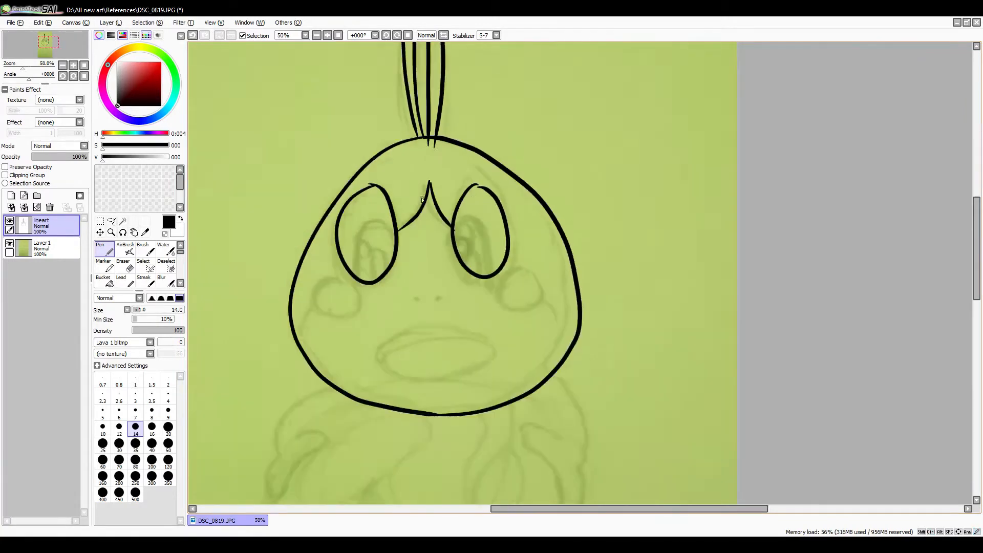
scroll("down", 3)
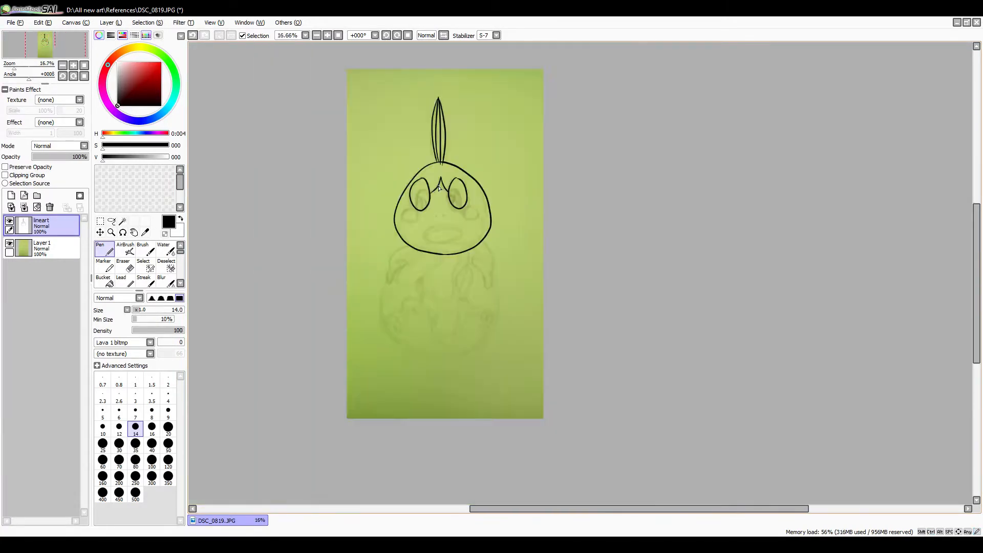
On a new Layer2, ink the mouth, arms and wavy-marked bubble body, then hide the sketch layer
left_click(101, 221)
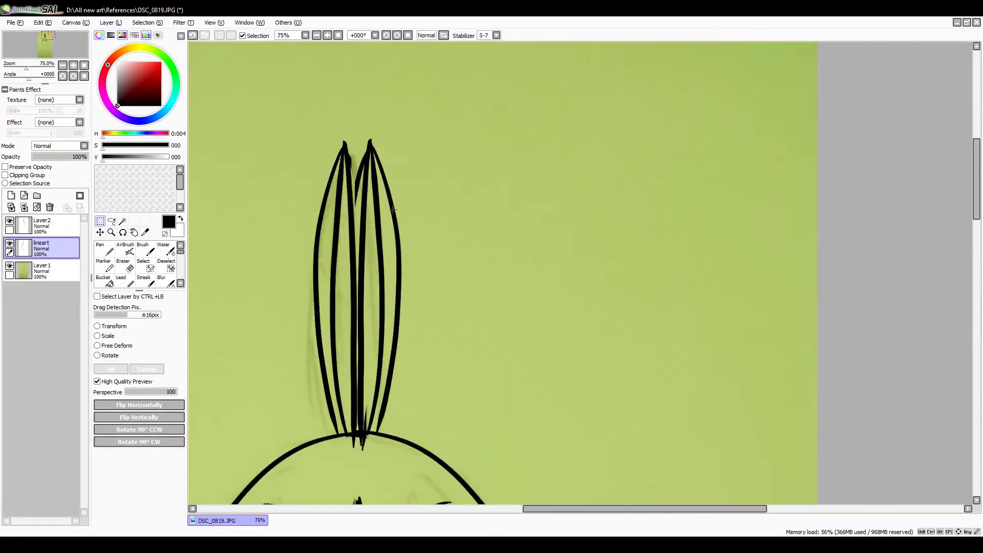
left_click(123, 252)
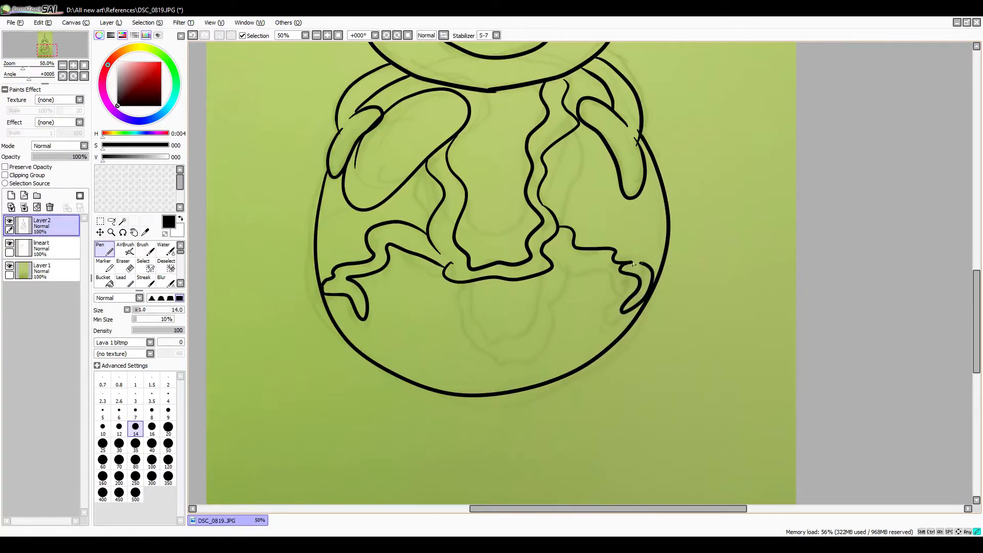
scroll("down", 3)
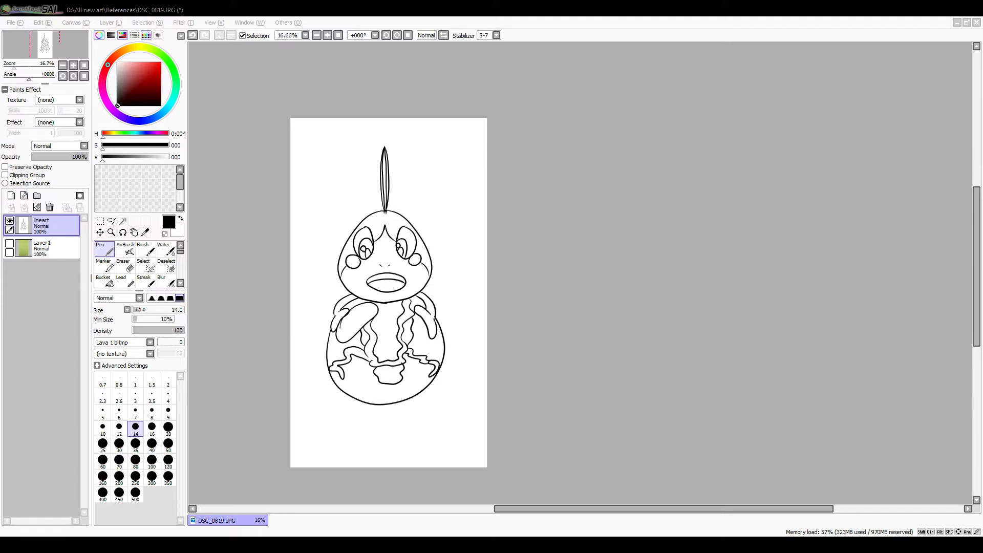
Flat-fill the body in light and dark blues with dark eyes and cheeks using Magic Wand selections
left_click(24, 207)
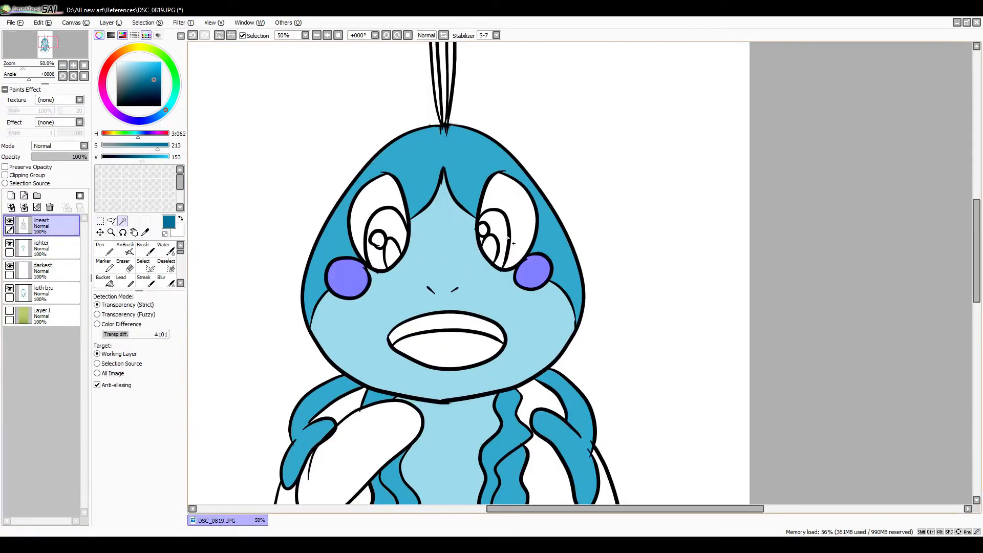
left_click(42, 269)
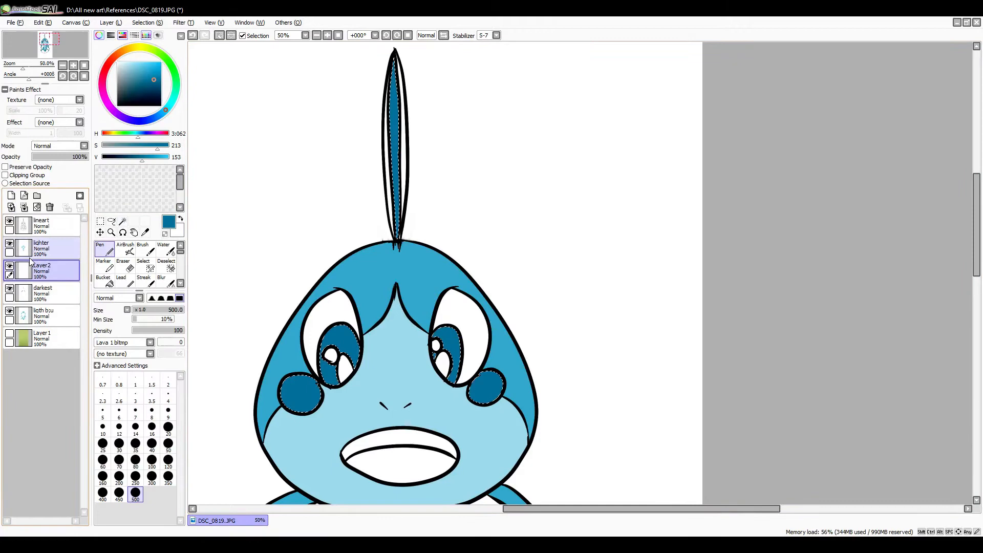
left_click(41, 224)
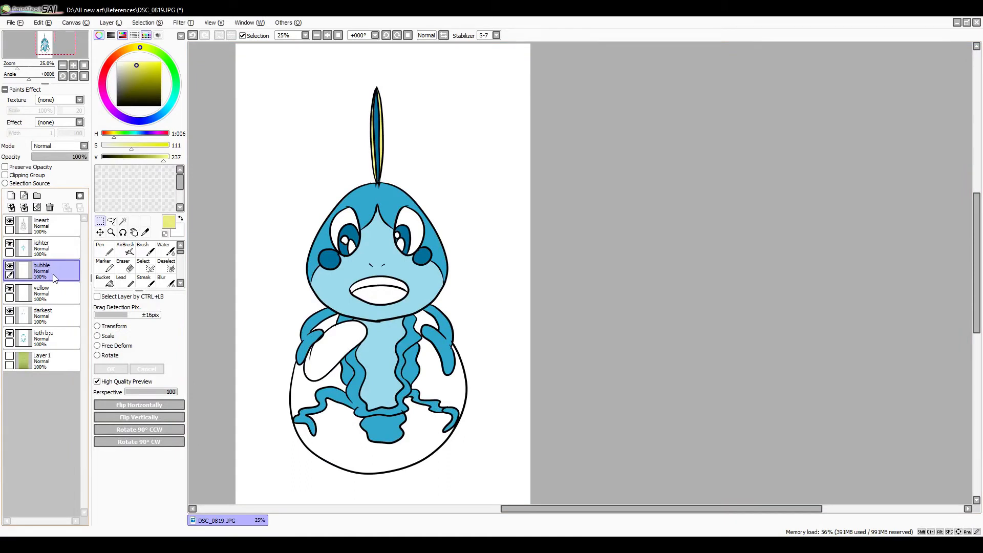
left_click(100, 251)
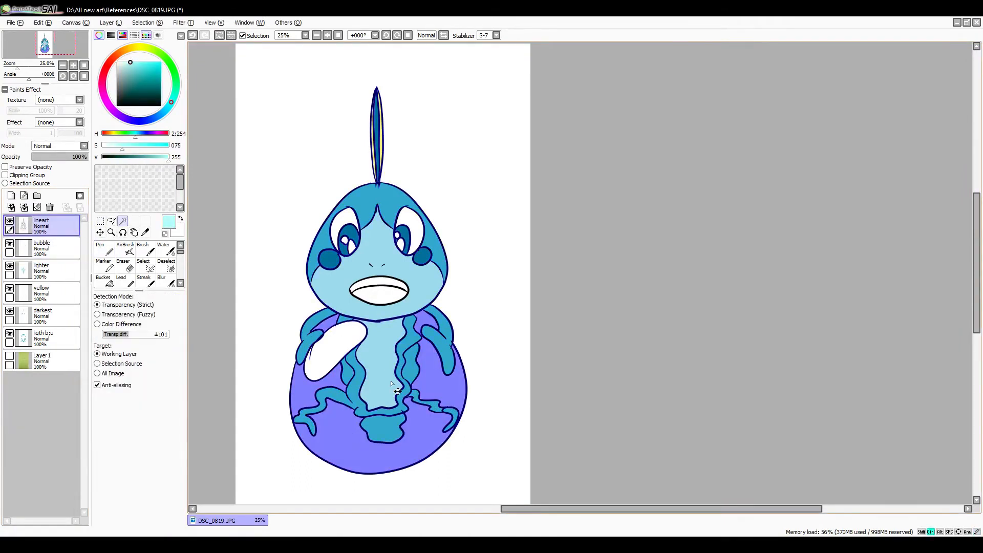
Paint a pale translucent blue body bubble, a dark blue mouth, recoloured outlines and a purple background
left_click(99, 251)
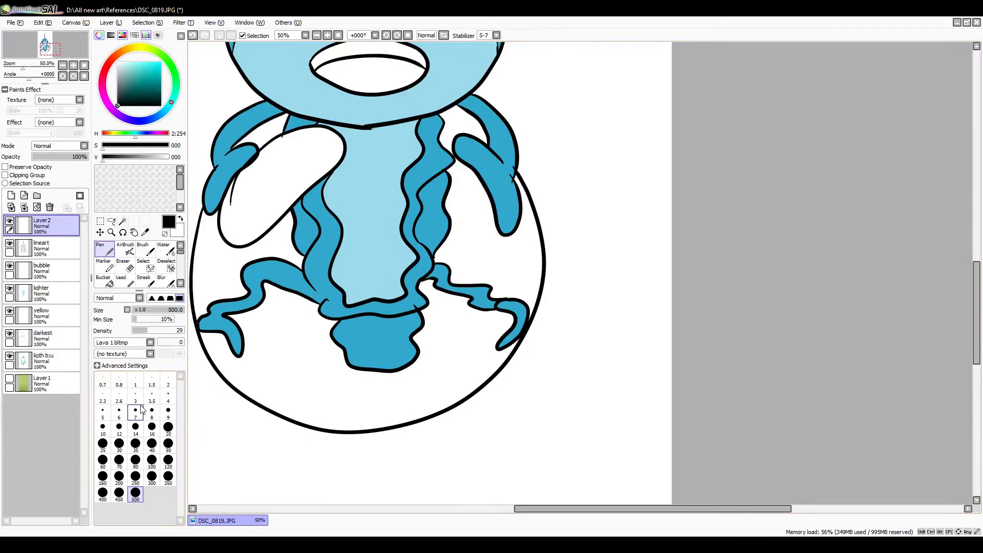
left_click(135, 411)
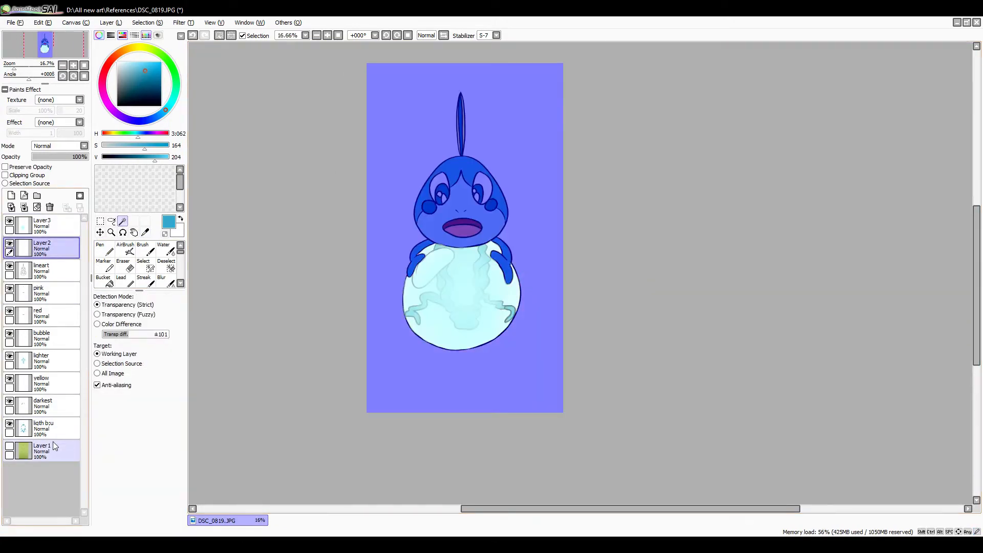
On layers below the character, paint light-blue circular bubbles of varied sizes and tidy their edges
left_click(99, 251)
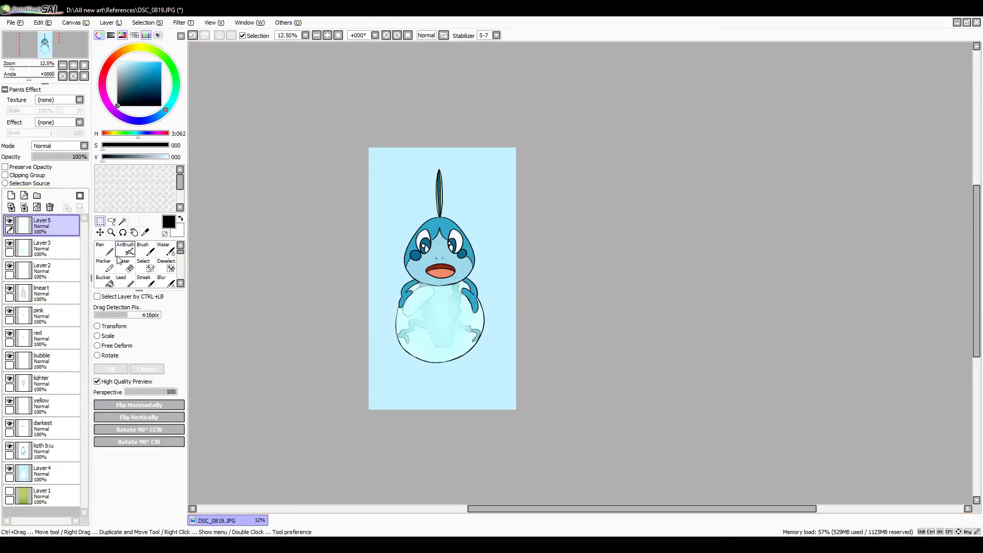
left_click(99, 251)
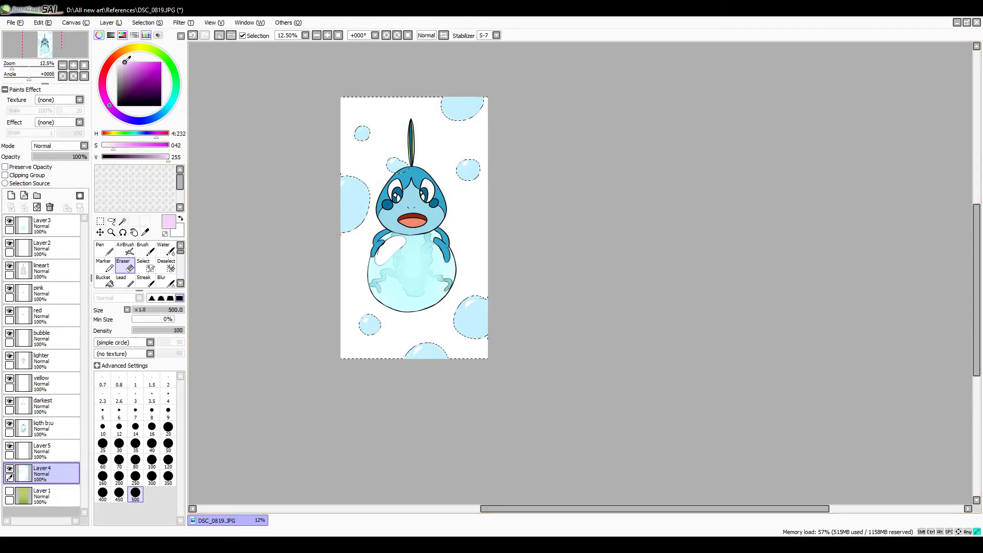
Bucket-fill Layer4 with pale pink and save the artwork as sobble.sai
left_click(103, 277)
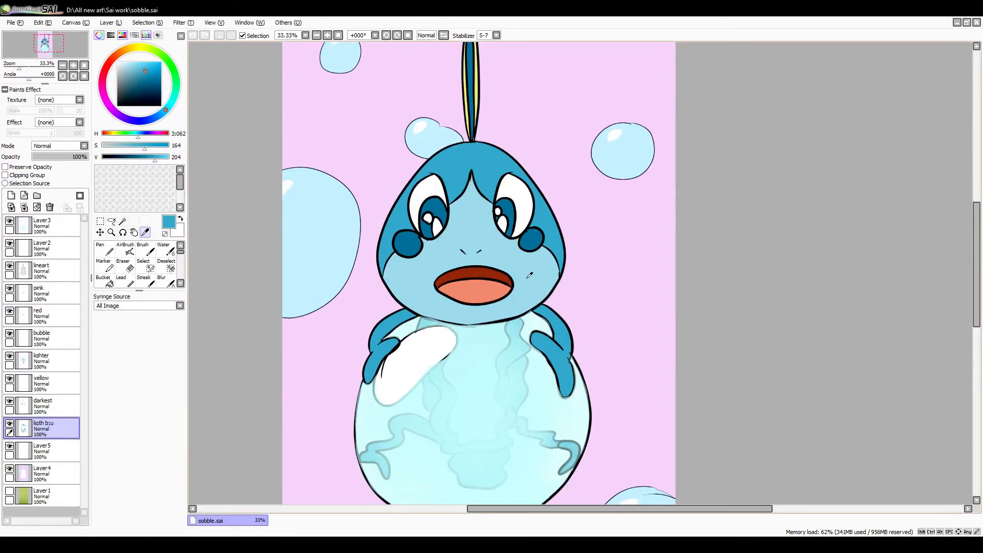
Paint darker blue shadows on the lower face, arms and cheeks using clipping layers and sampled blues
left_click(100, 248)
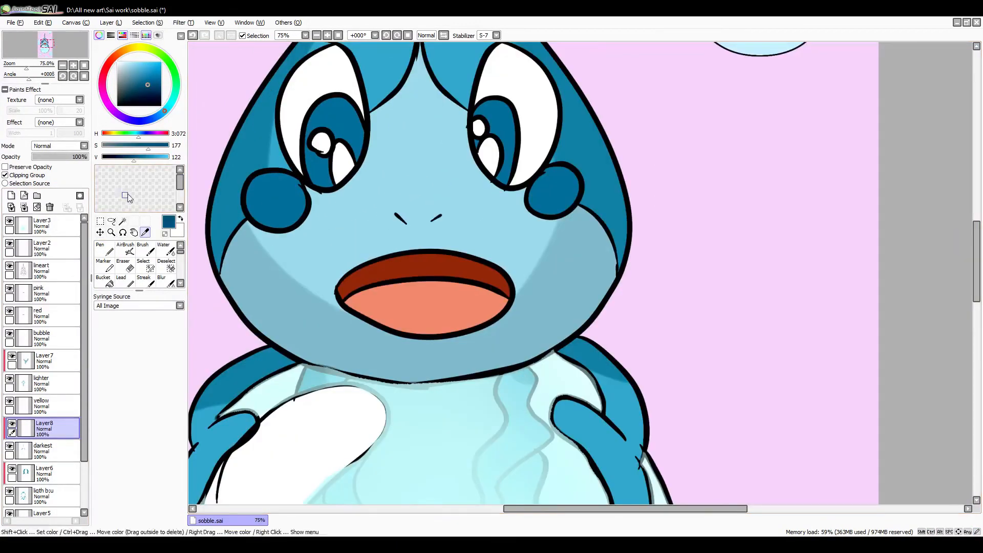
left_click(99, 248)
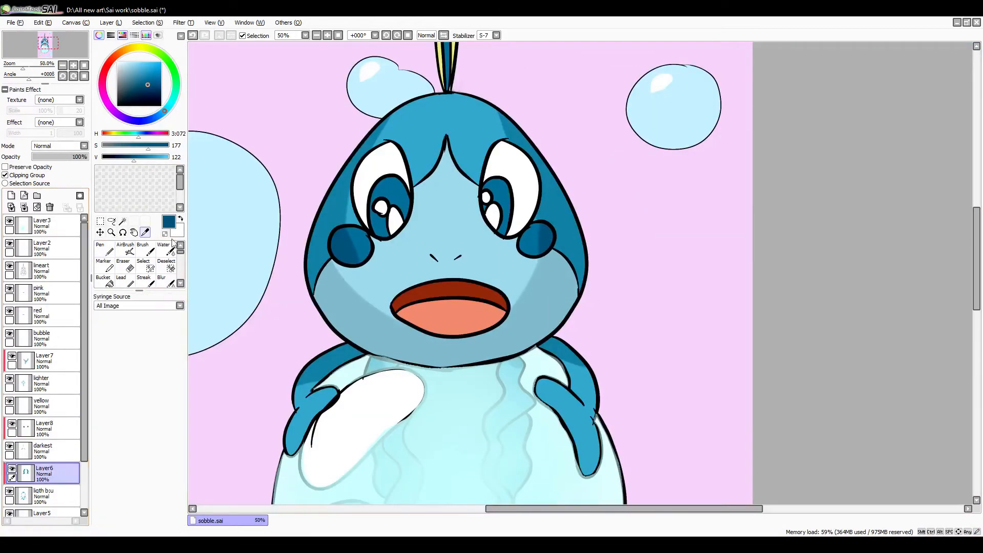
left_click(99, 248)
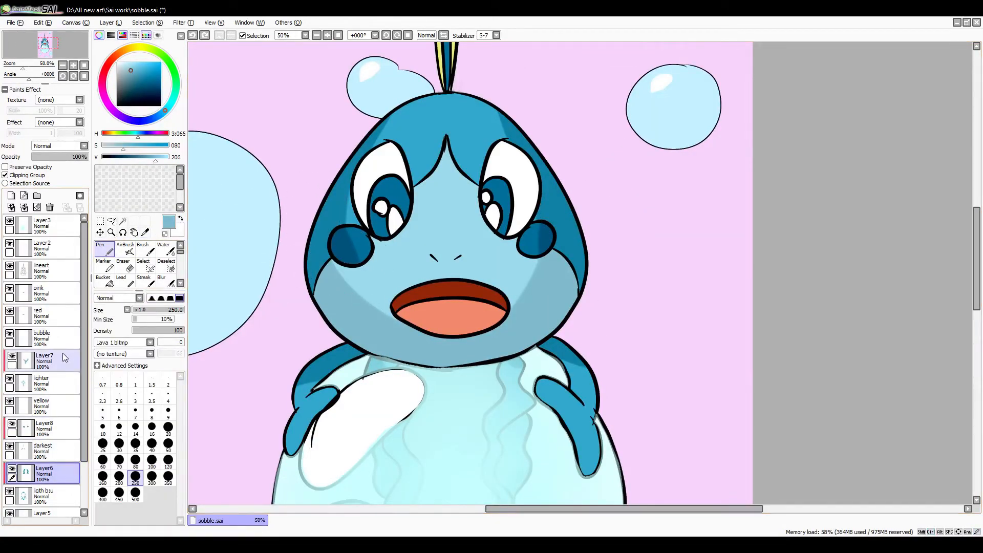
left_click(44, 361)
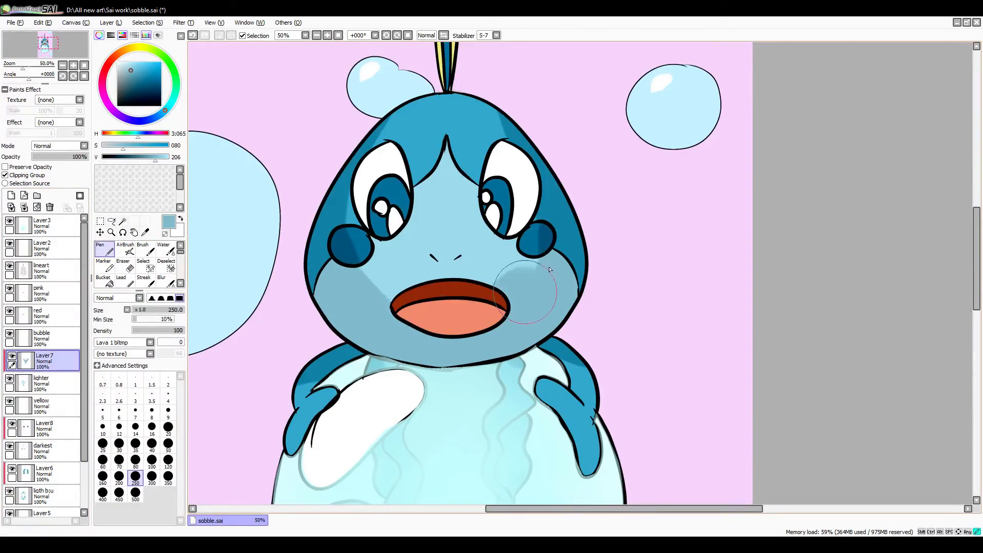
scroll("down", 3)
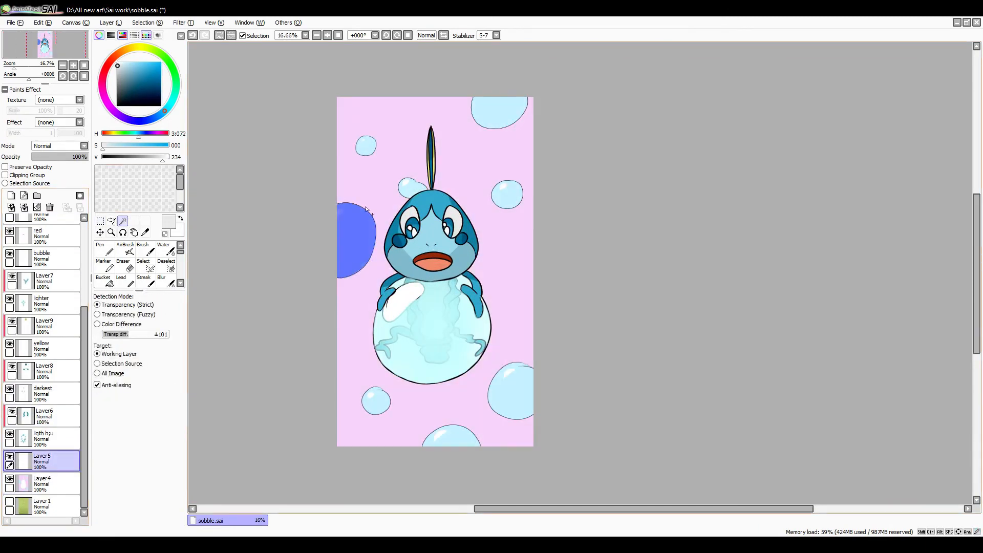
On Layer 11 above the bubble layer, paint darker blue edge shading on the background bubbles
left_click(144, 233)
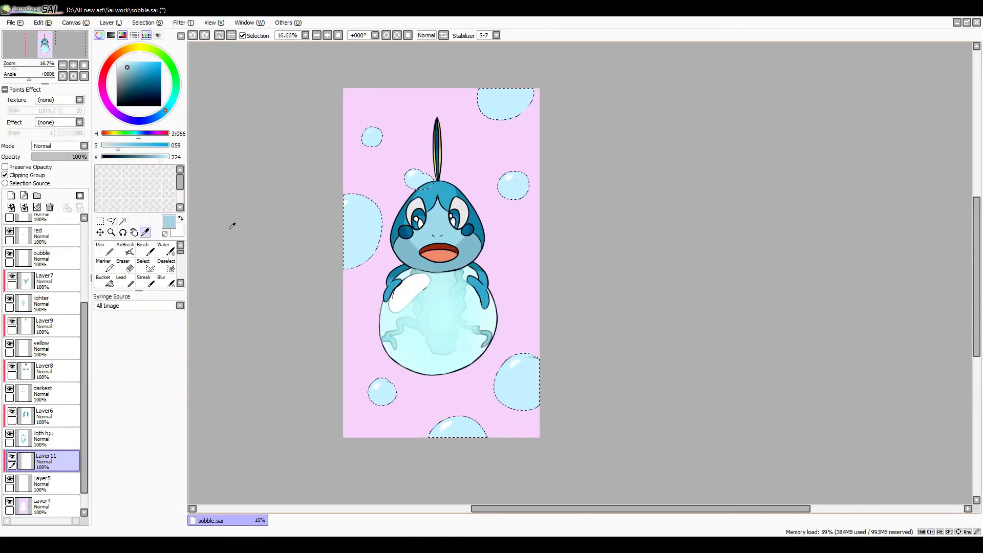
left_click(99, 249)
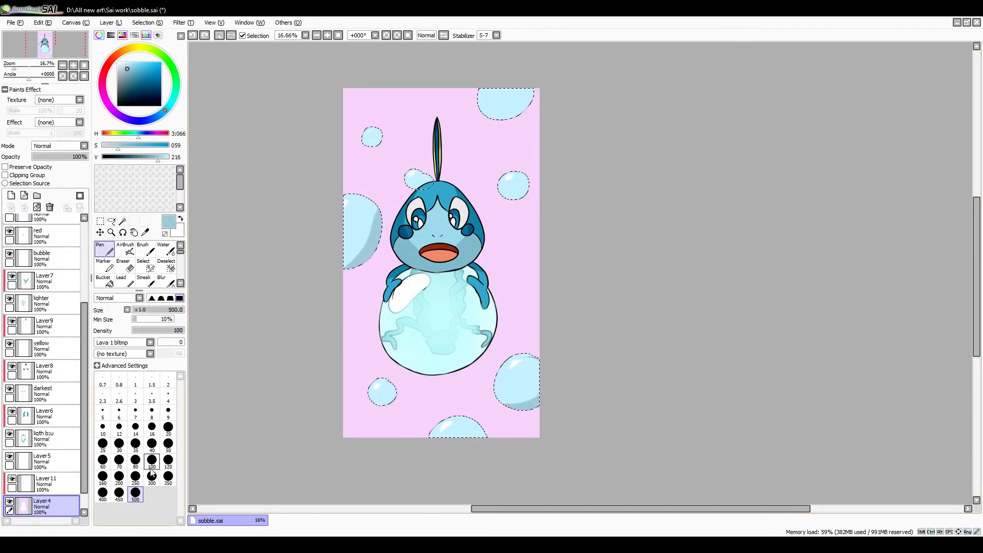
left_click(135, 466)
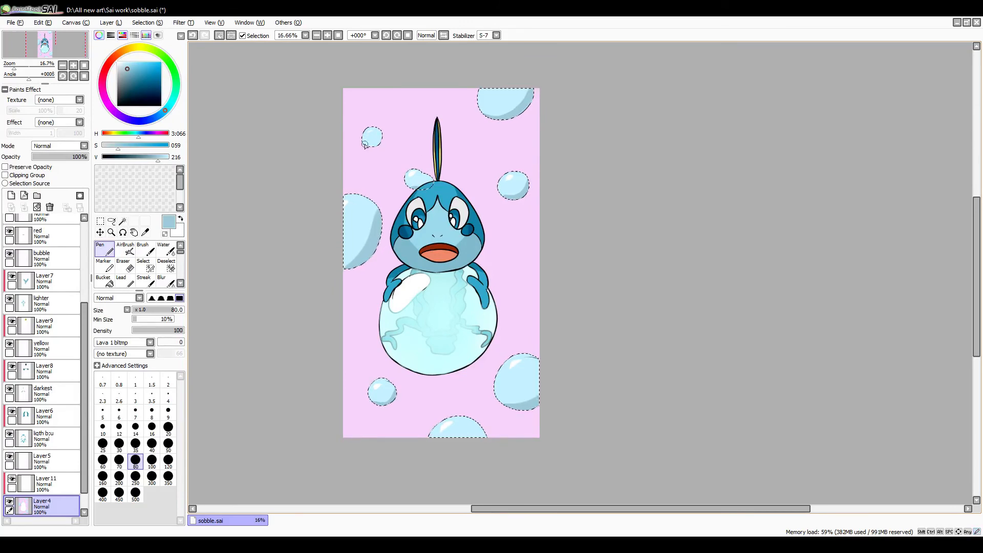
left_click(123, 222)
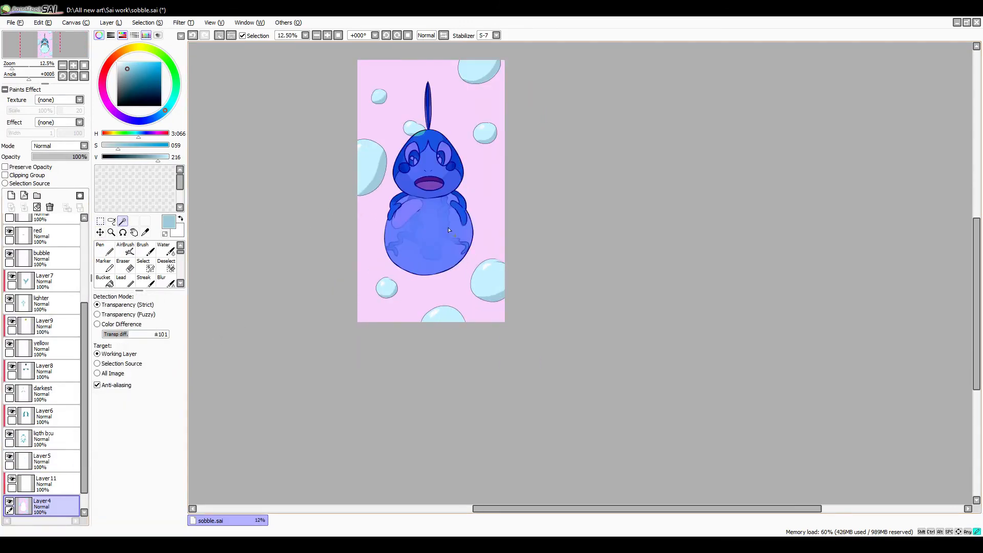